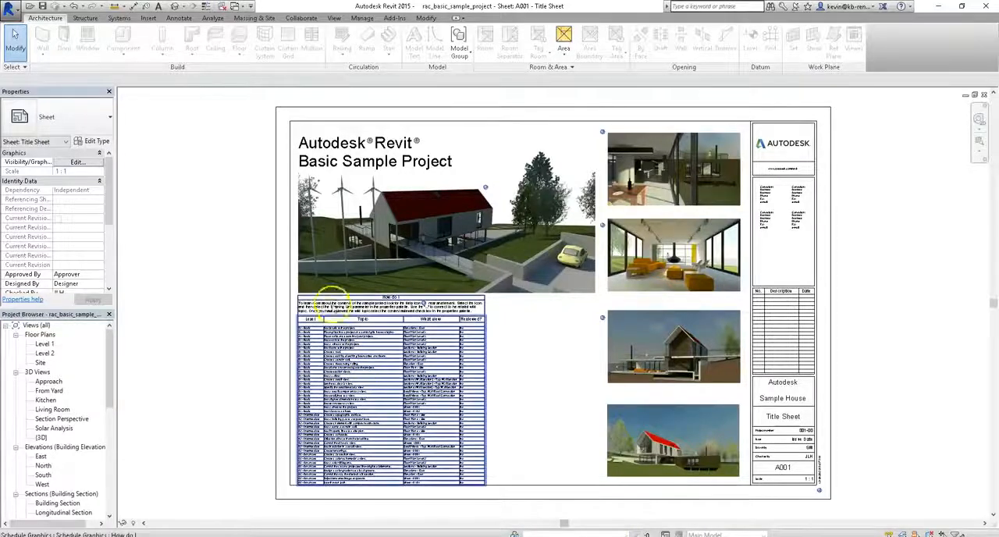
# Step: Switch the ribbon to the Analyze tab to show the energy analysis tools
pyautogui.click(243, 285)
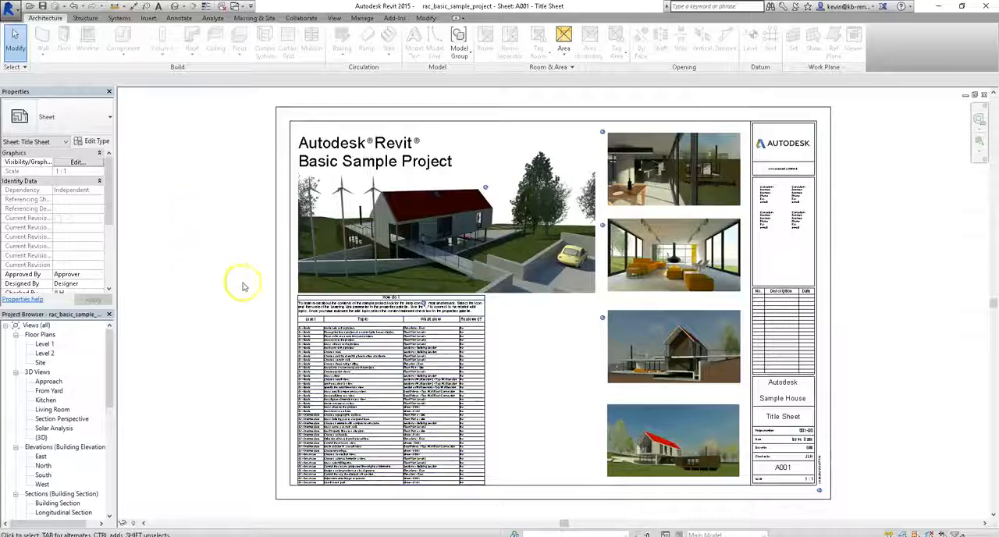
pyautogui.click(480, 269)
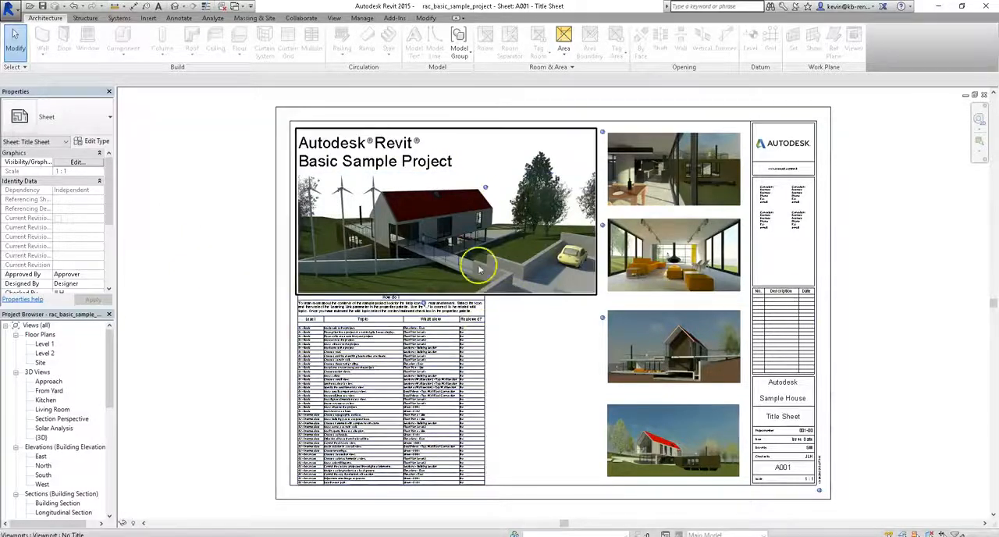
pyautogui.moveTo(661, 317)
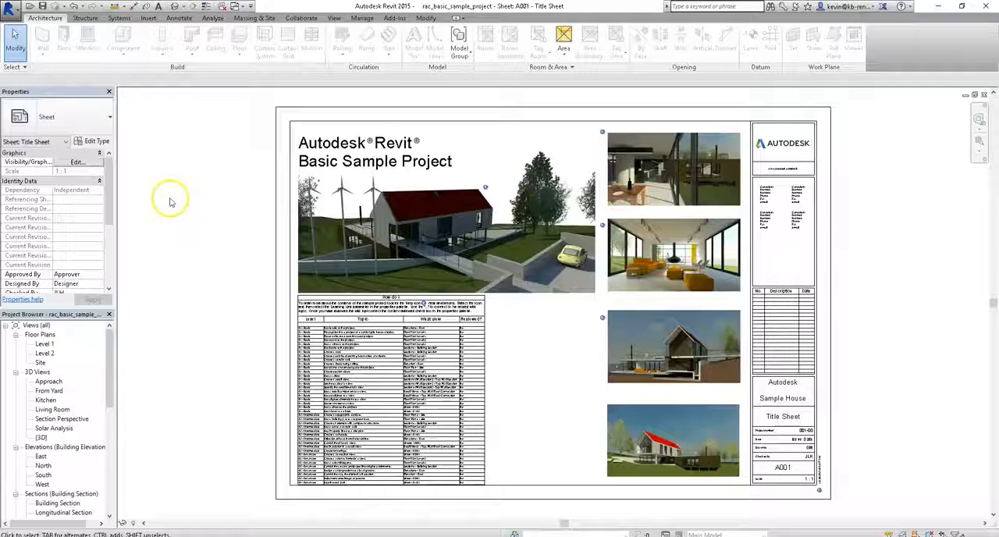
pyautogui.click(178, 17)
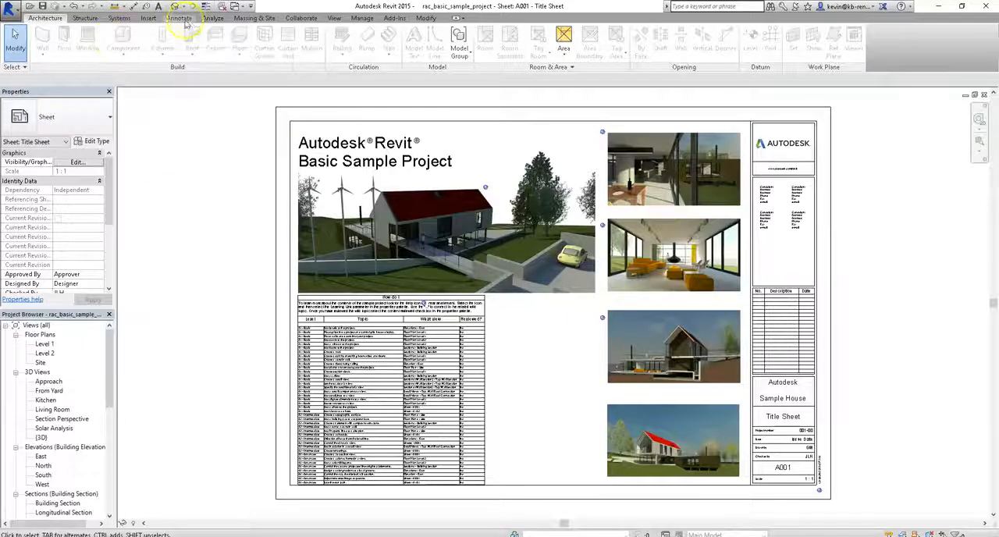
pyautogui.click(211, 18)
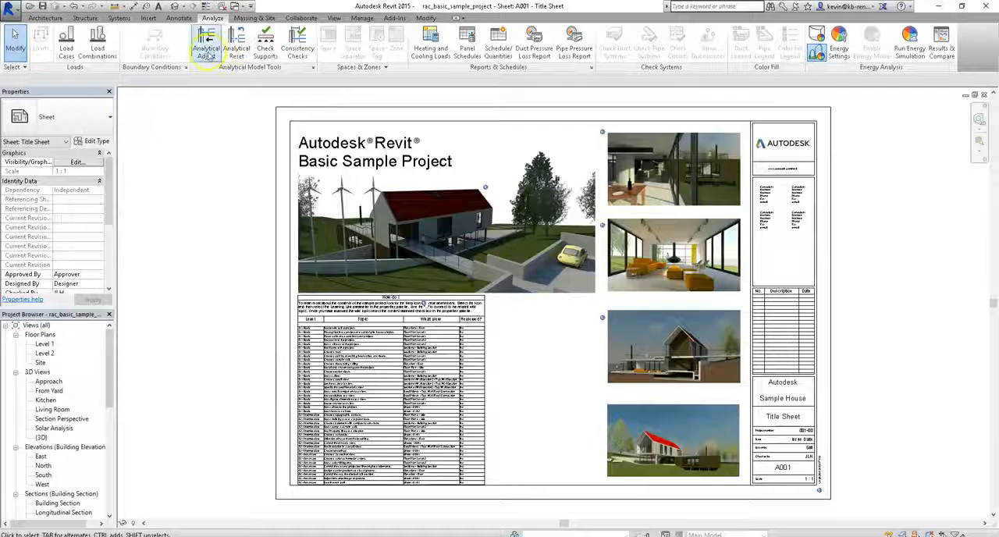
pyautogui.moveTo(296, 44)
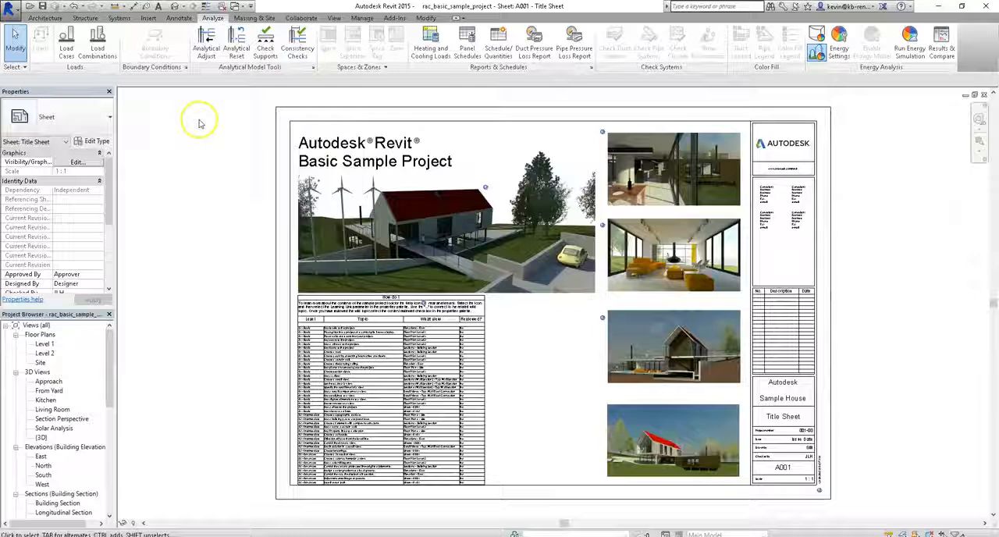
pyautogui.moveTo(199, 123)
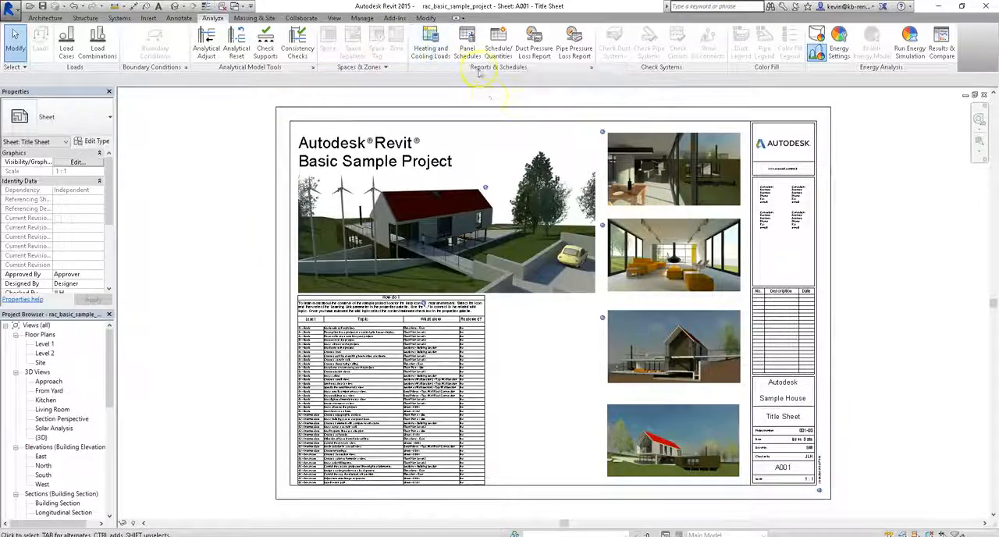
pyautogui.moveTo(566, 71)
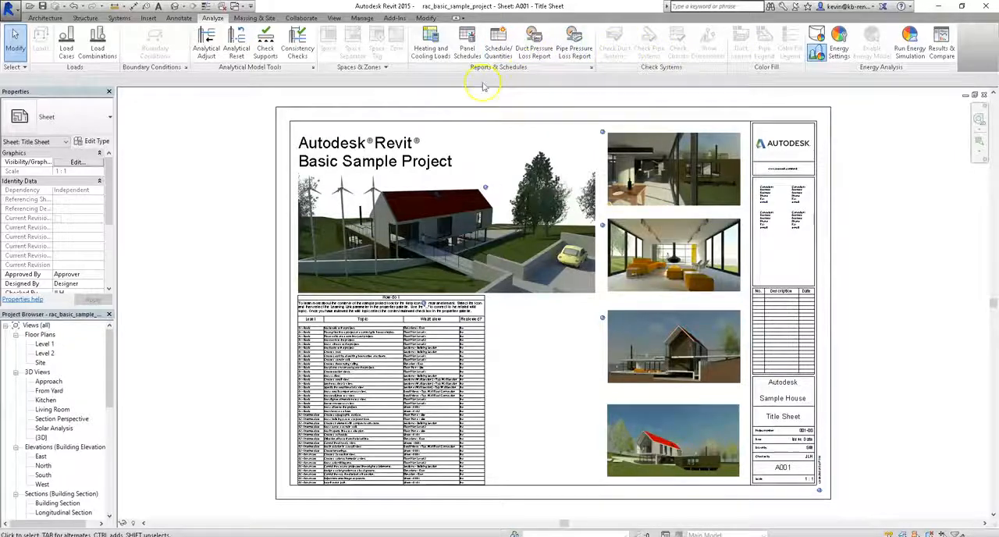
pyautogui.moveTo(455, 97)
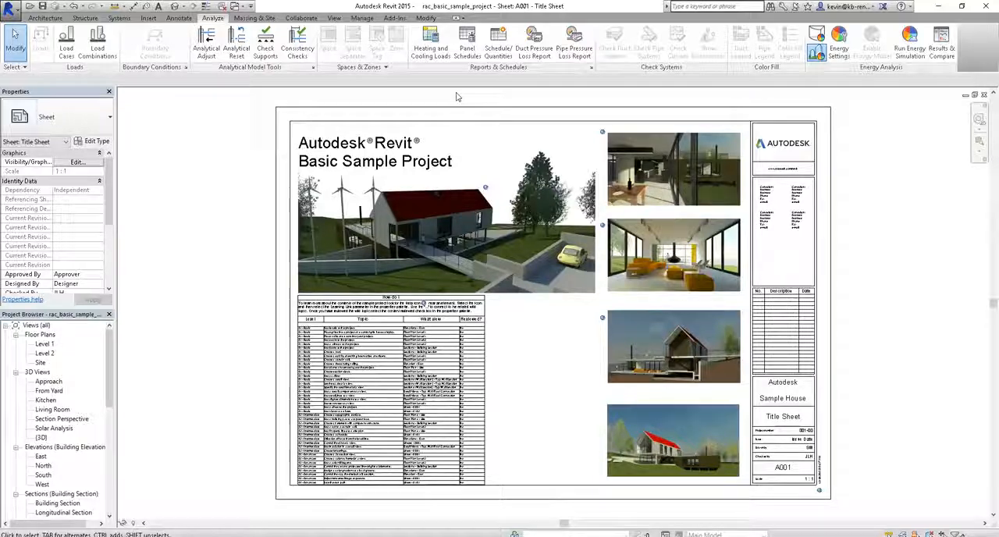
pyautogui.moveTo(899, 103)
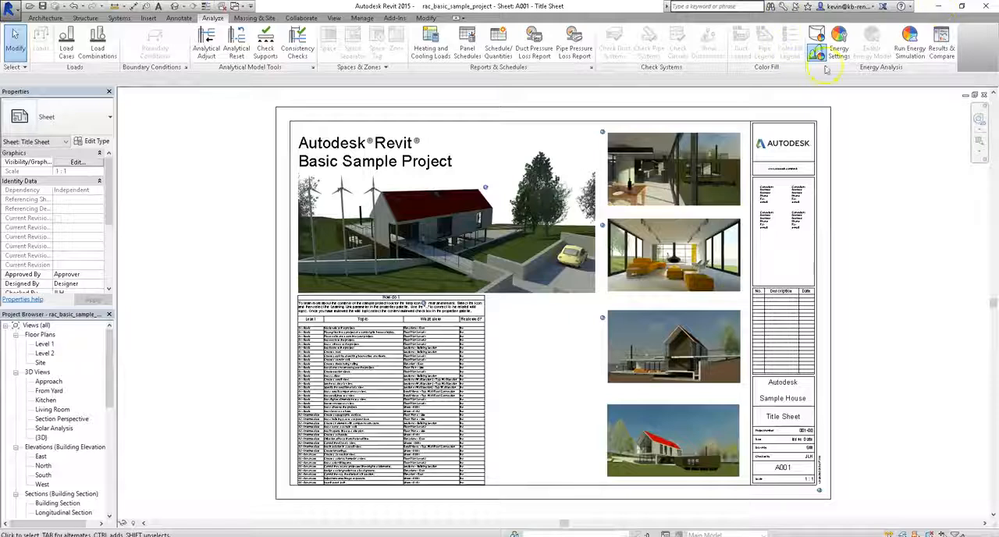
pyautogui.moveTo(819, 78)
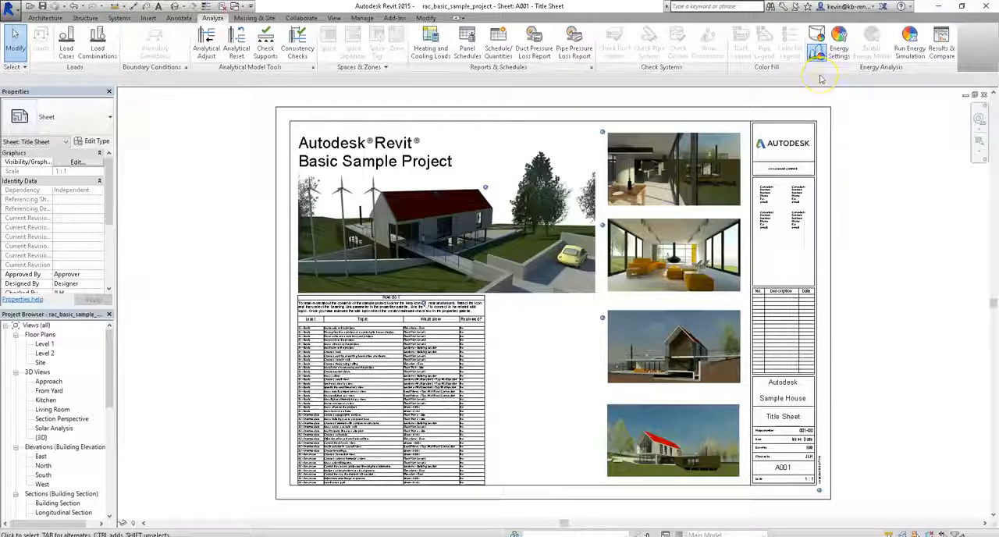
pyautogui.click(825, 40)
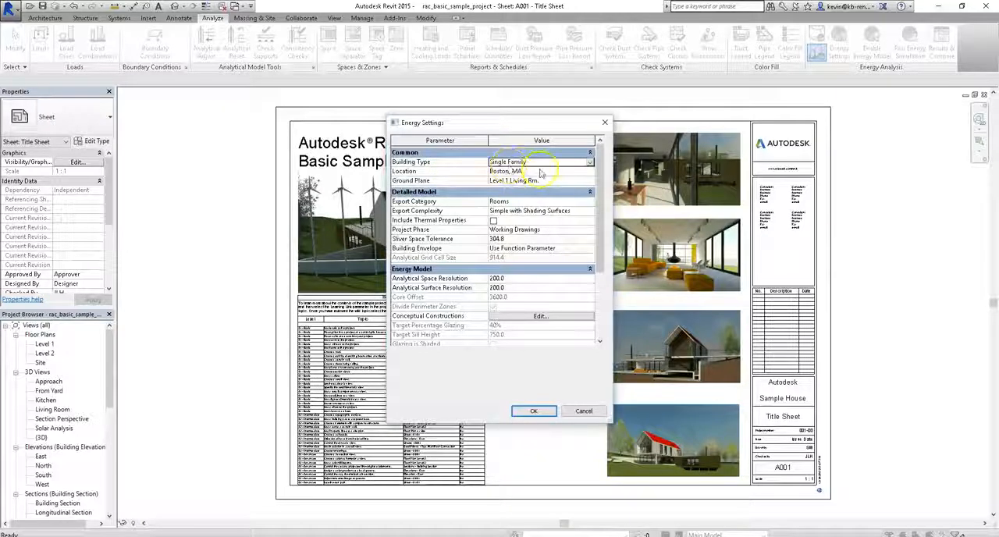
pyautogui.click(594, 163)
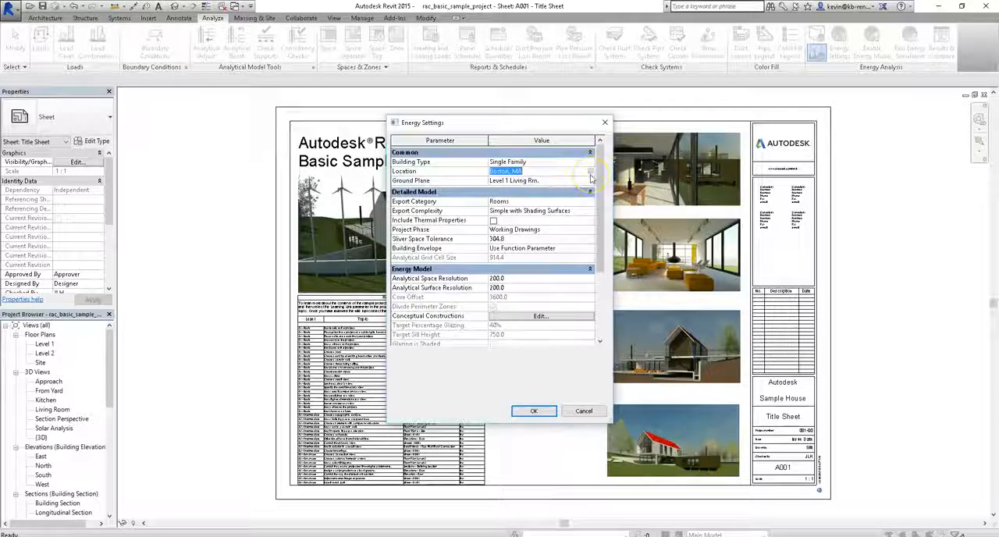
pyautogui.click(534, 411)
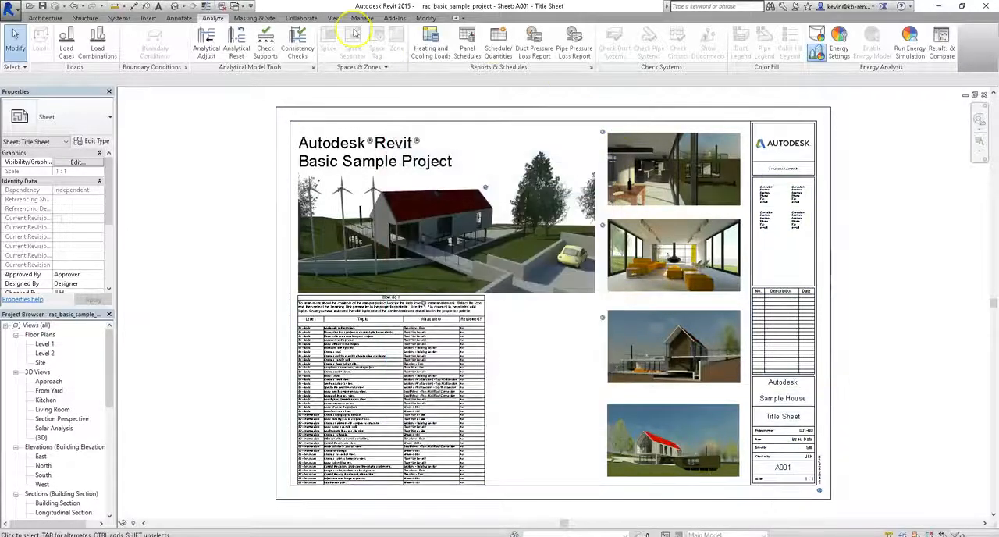
pyautogui.click(365, 10)
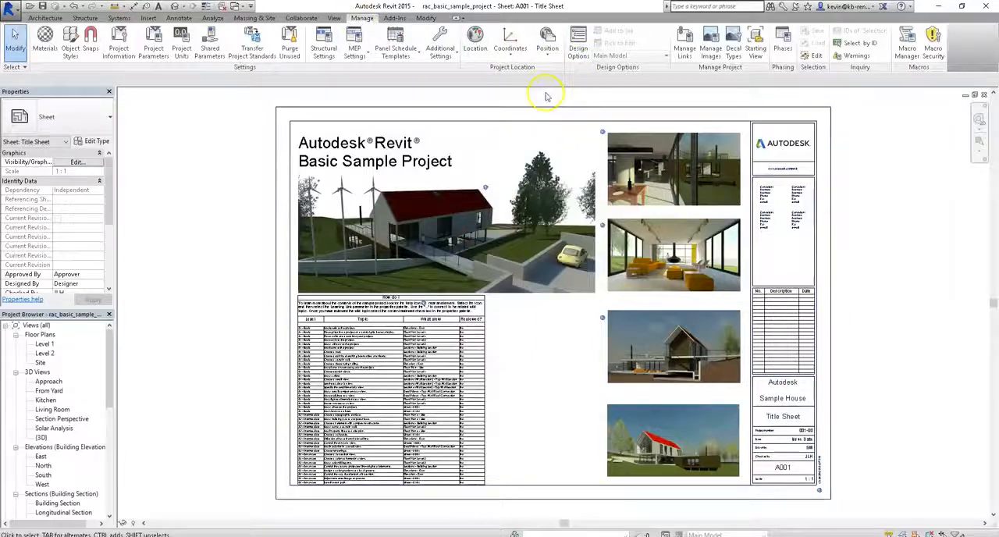
pyautogui.moveTo(440, 44)
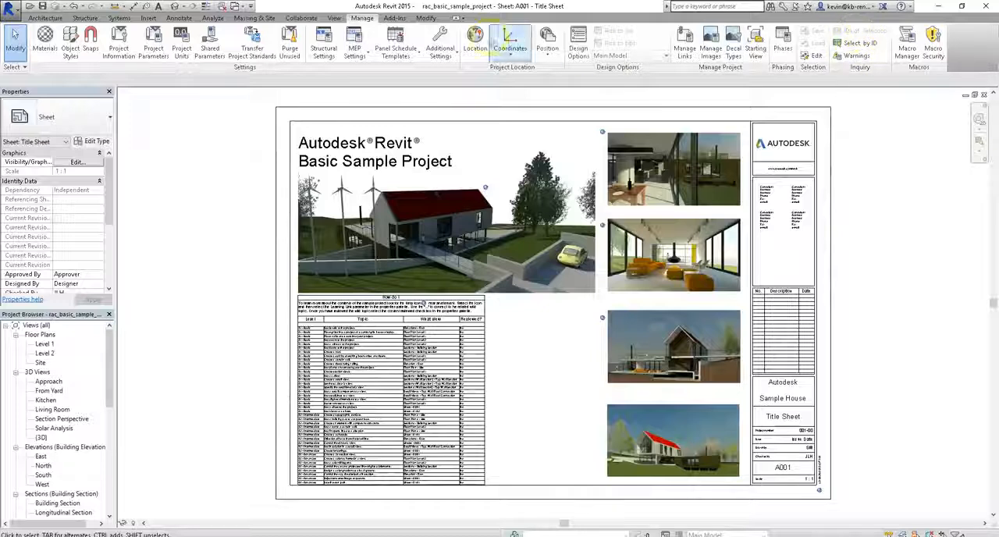
pyautogui.click(184, 17)
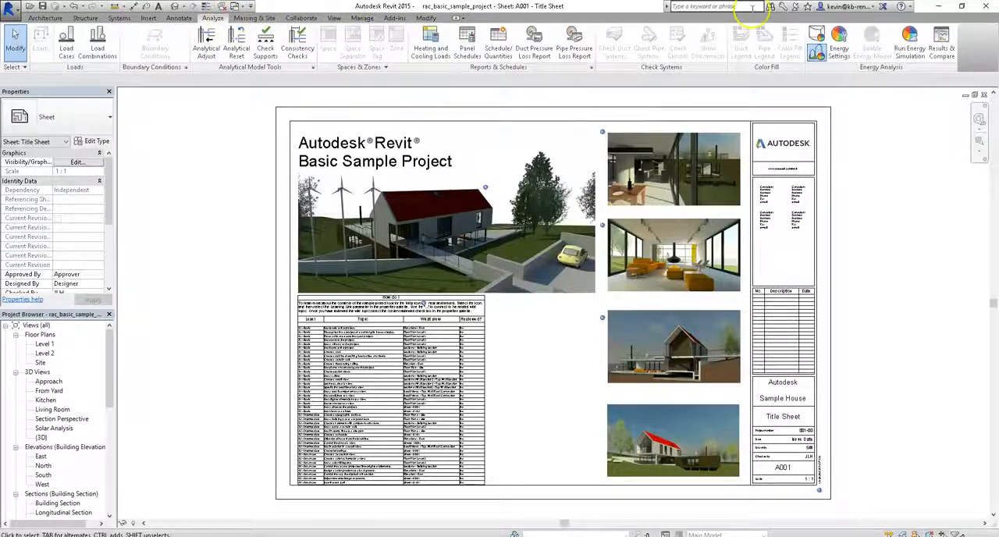
pyautogui.click(837, 41)
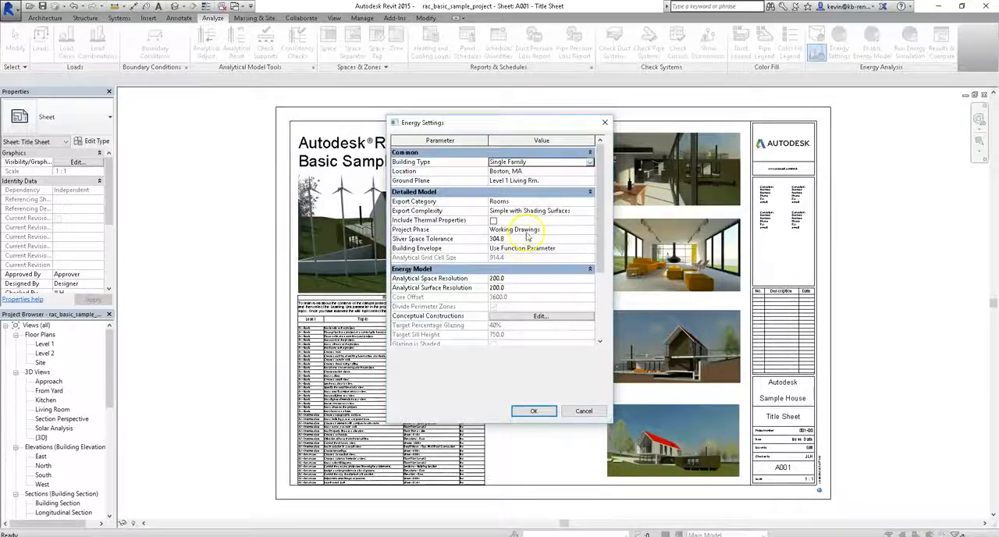
pyautogui.scroll(-3)
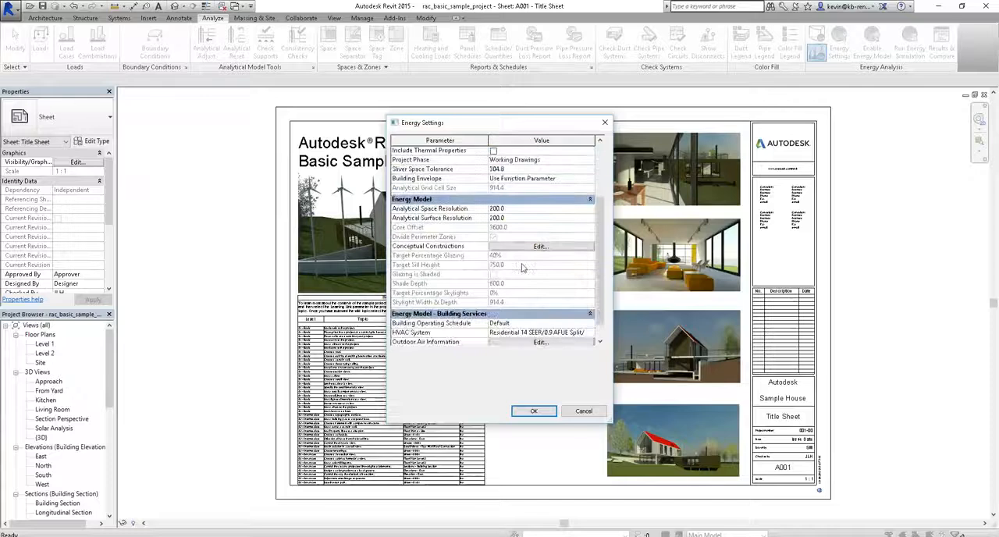
pyautogui.scroll(-3)
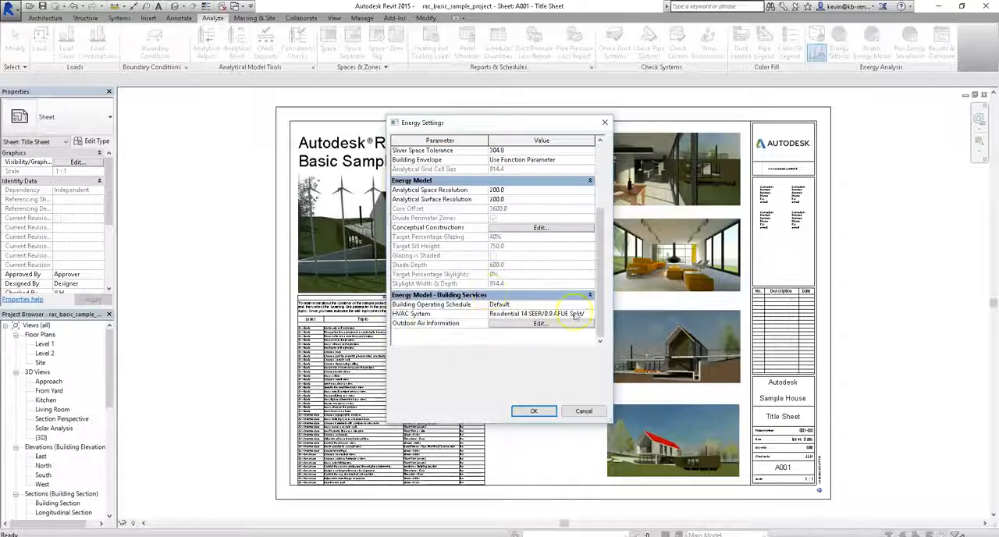
pyautogui.click(593, 312)
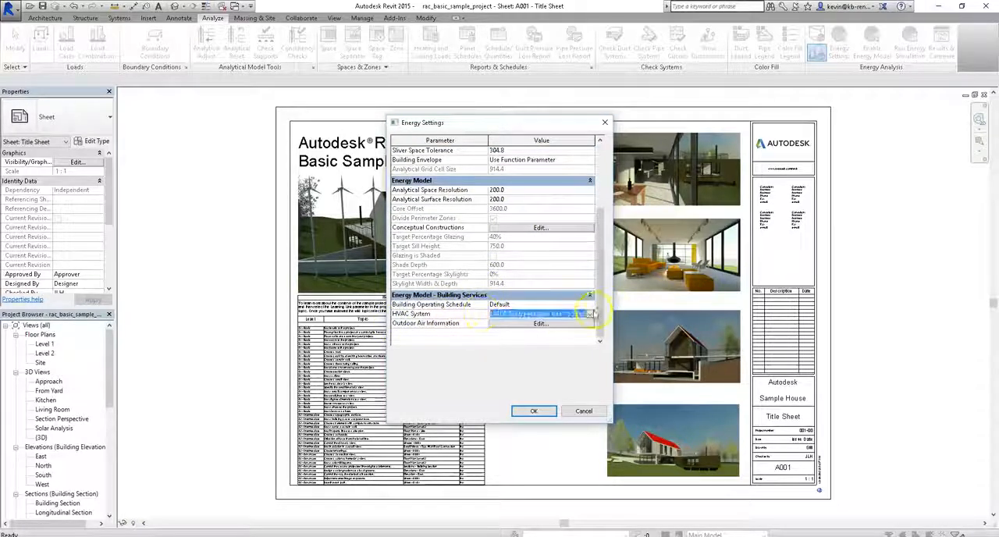
pyautogui.click(590, 312)
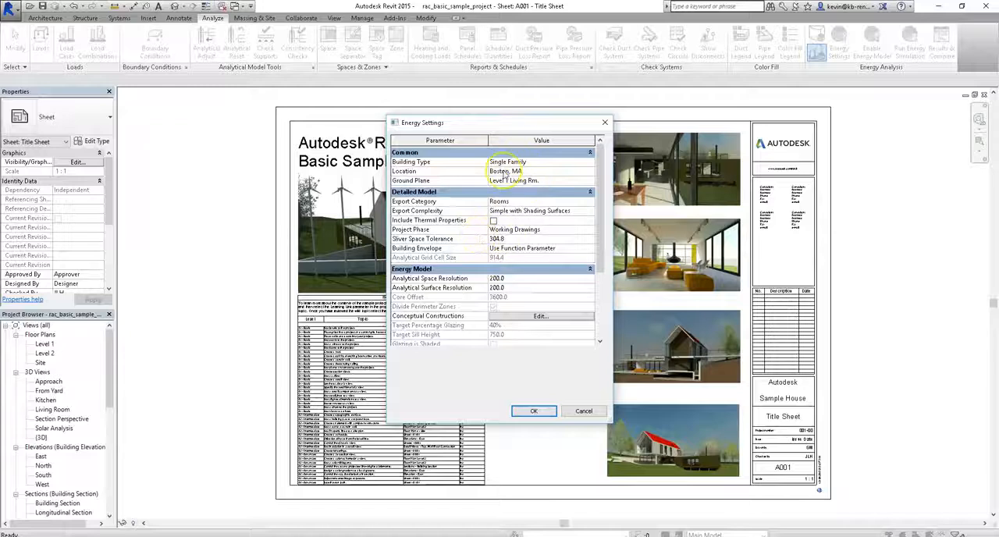
pyautogui.scroll(-3)
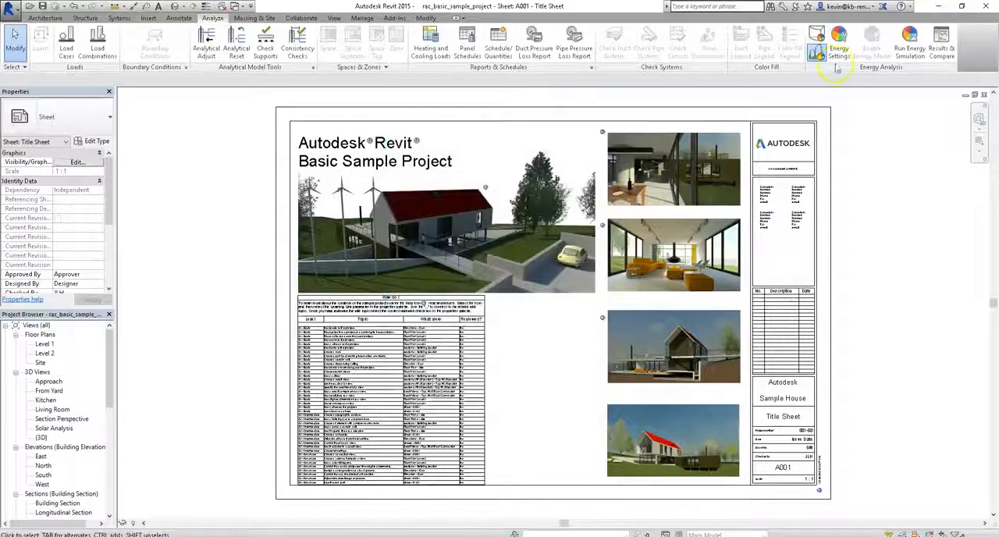
pyautogui.moveTo(906, 39)
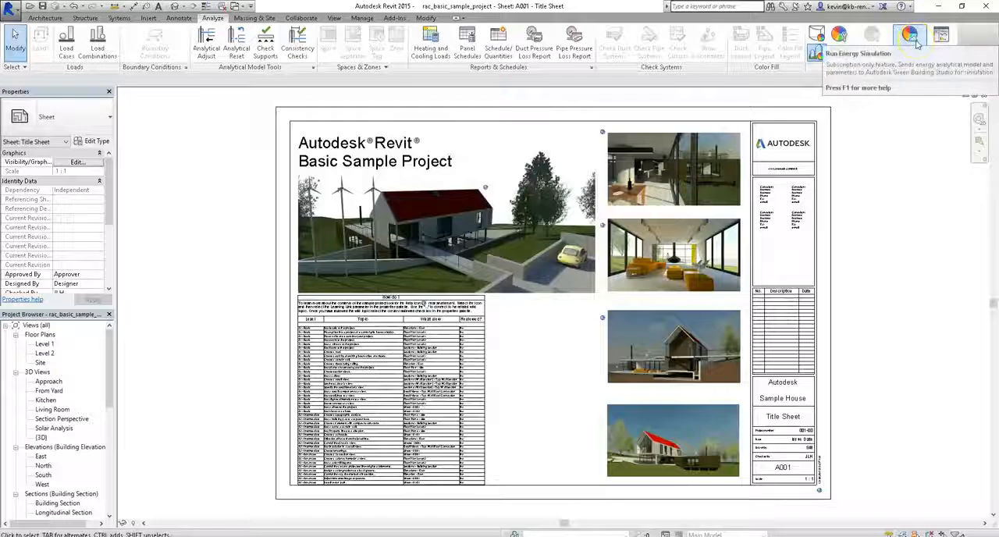
pyautogui.click(909, 34)
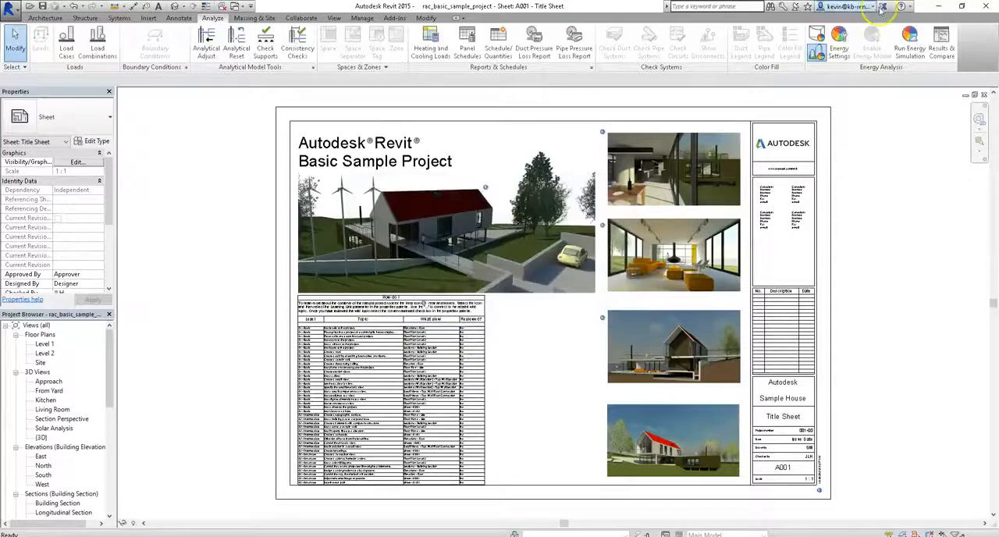
pyautogui.click(849, 6)
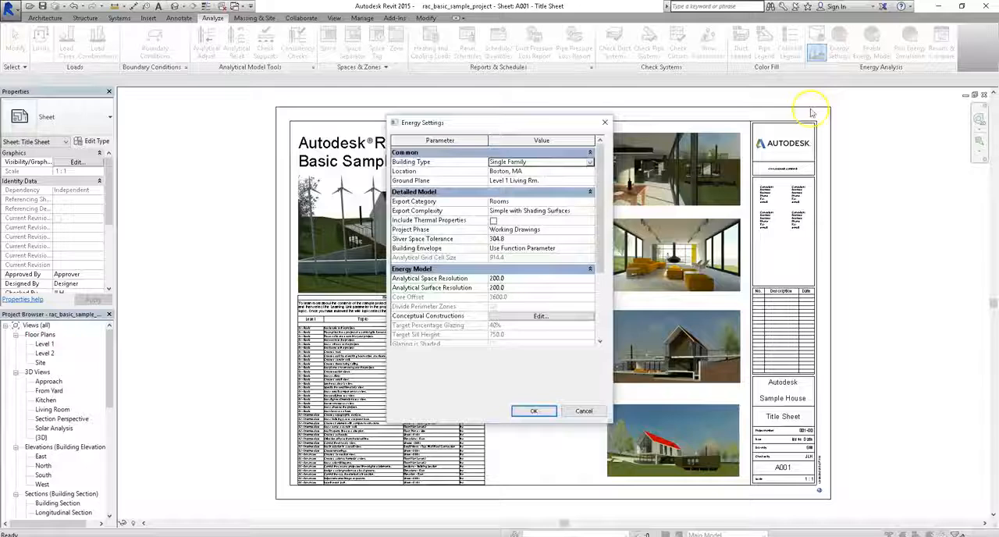
pyautogui.click(534, 411)
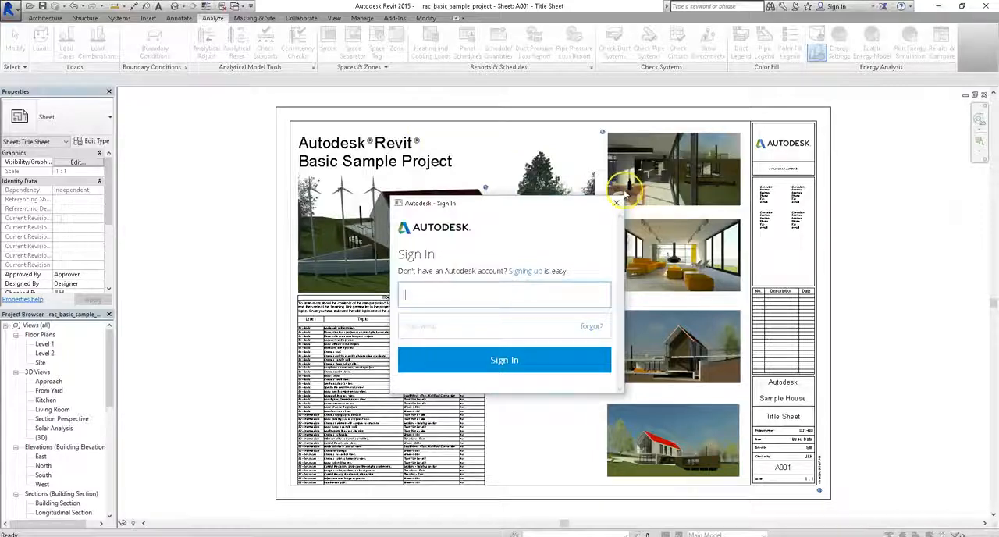
pyautogui.click(616, 203)
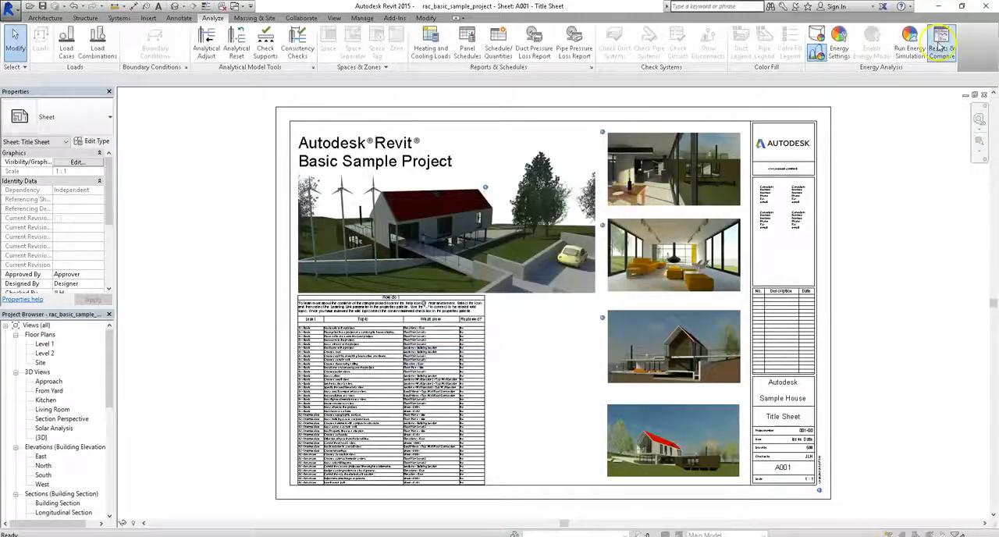
# Step: Launch Results & Compare to show the rac_basic_sample_project energy analysis report
pyautogui.click(942, 44)
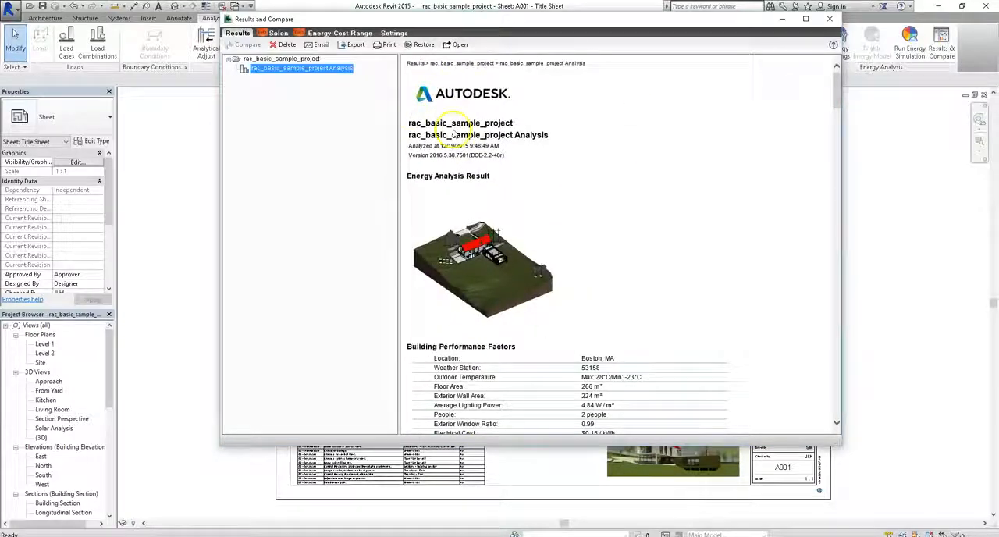
pyautogui.moveTo(702, 203)
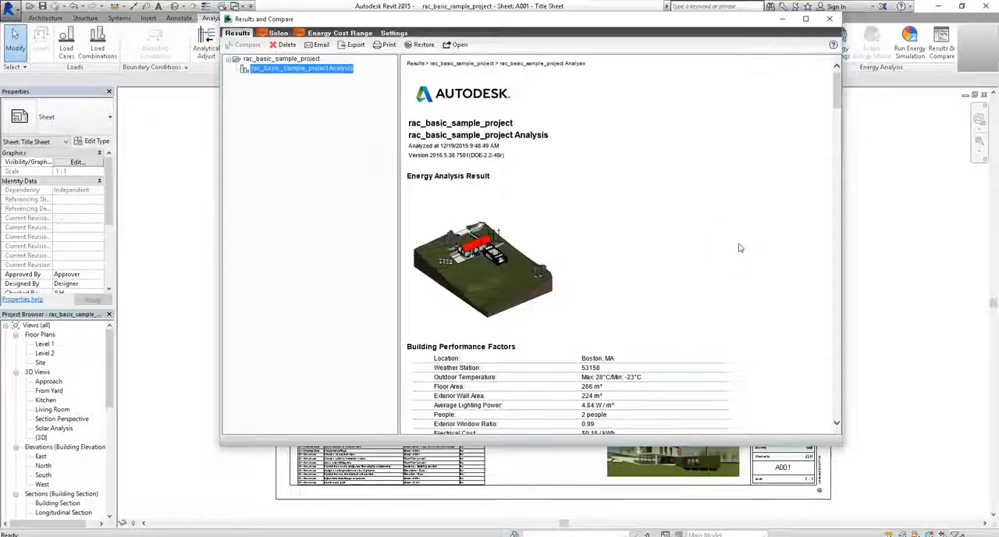
pyautogui.moveTo(732, 242)
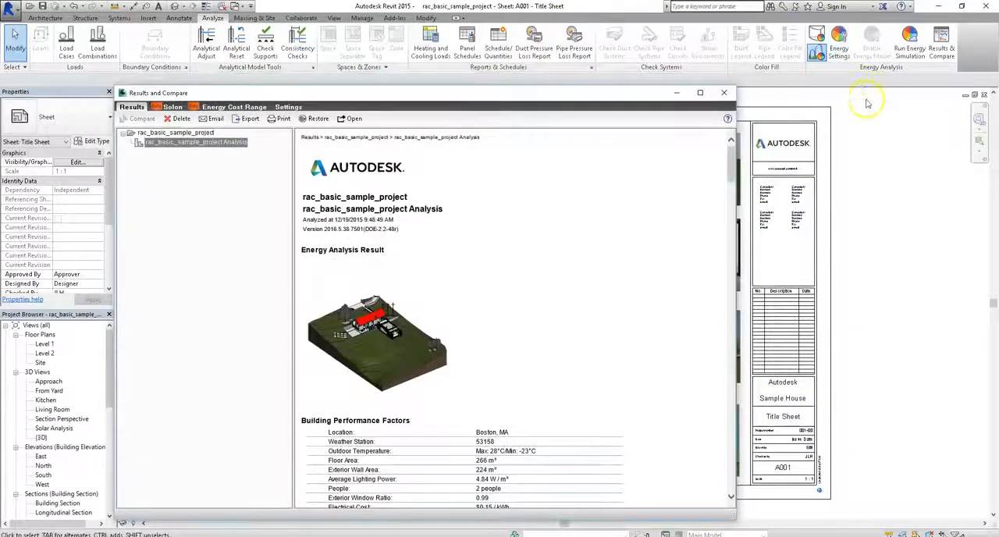
pyautogui.moveTo(321, 345)
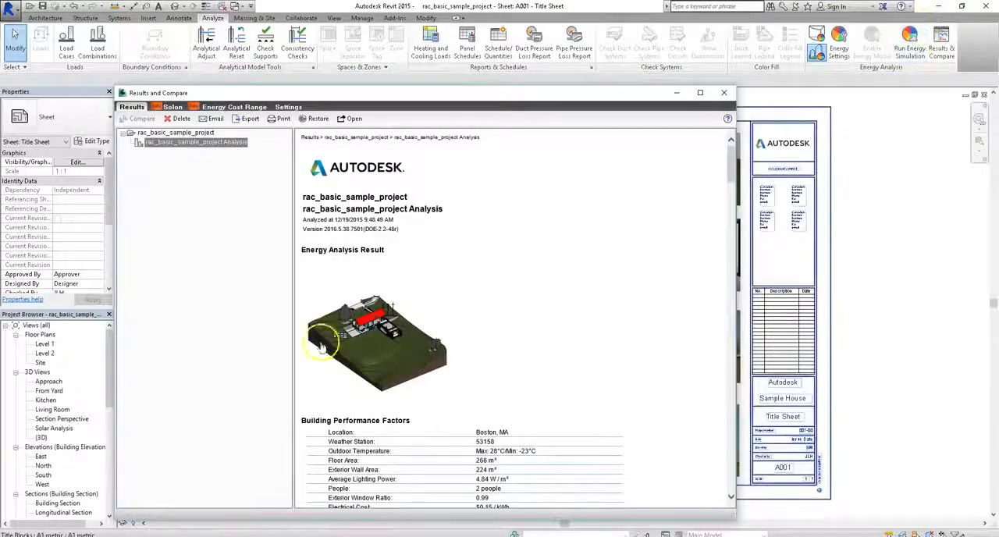
pyautogui.moveTo(499, 384)
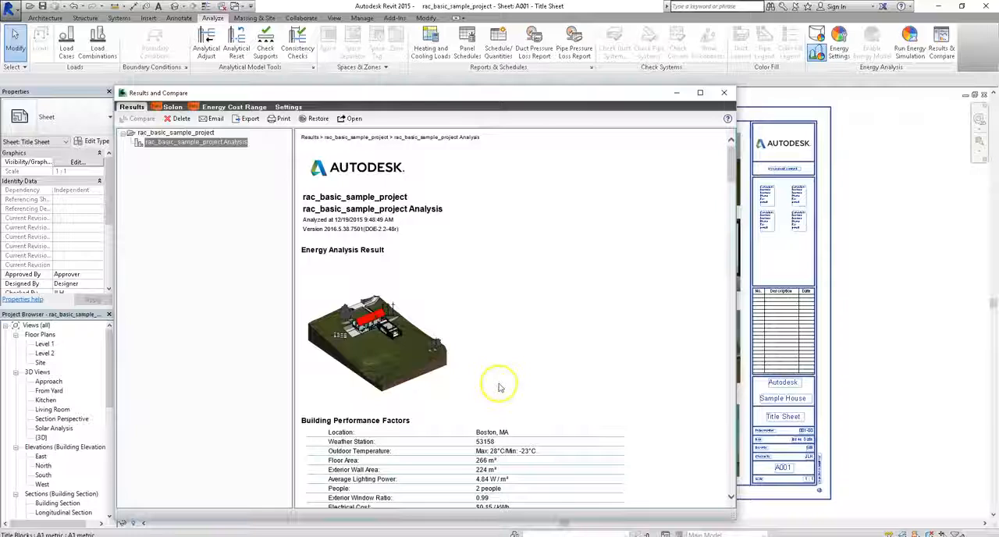
pyautogui.moveTo(522, 312)
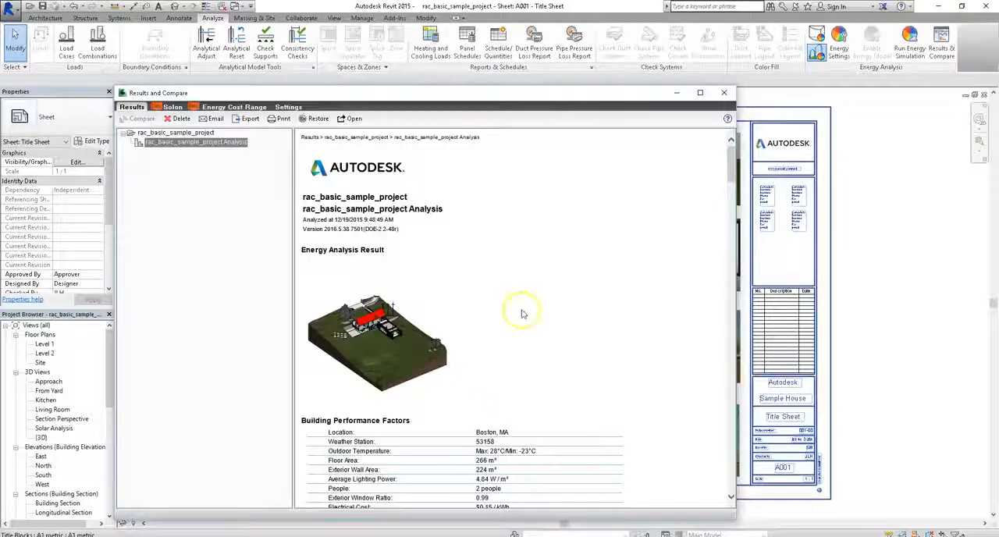
pyautogui.moveTo(522, 319)
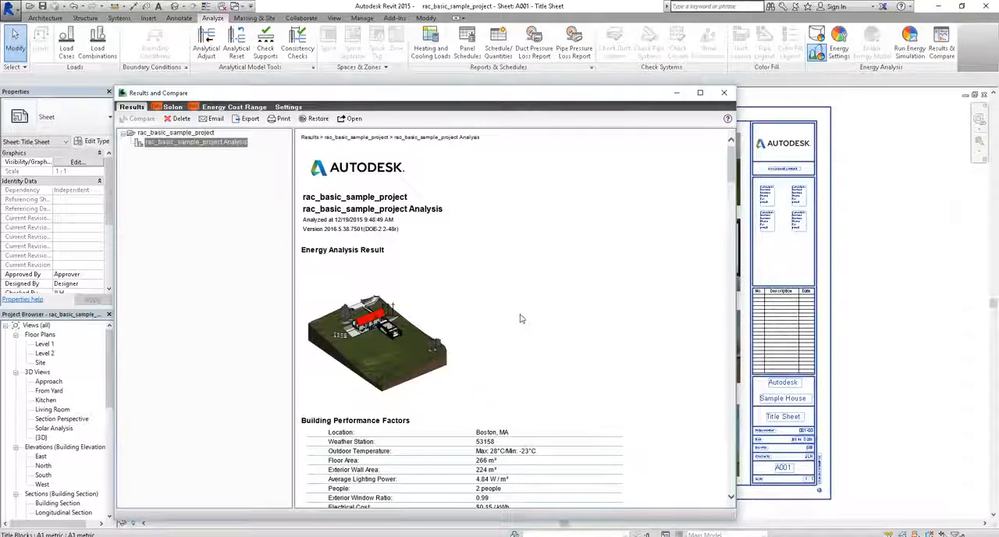
# Step: Scroll through Energy Use Intensity, carbon emissions, energy use charts and monthly heating/cooling loads
pyautogui.scroll(-3)
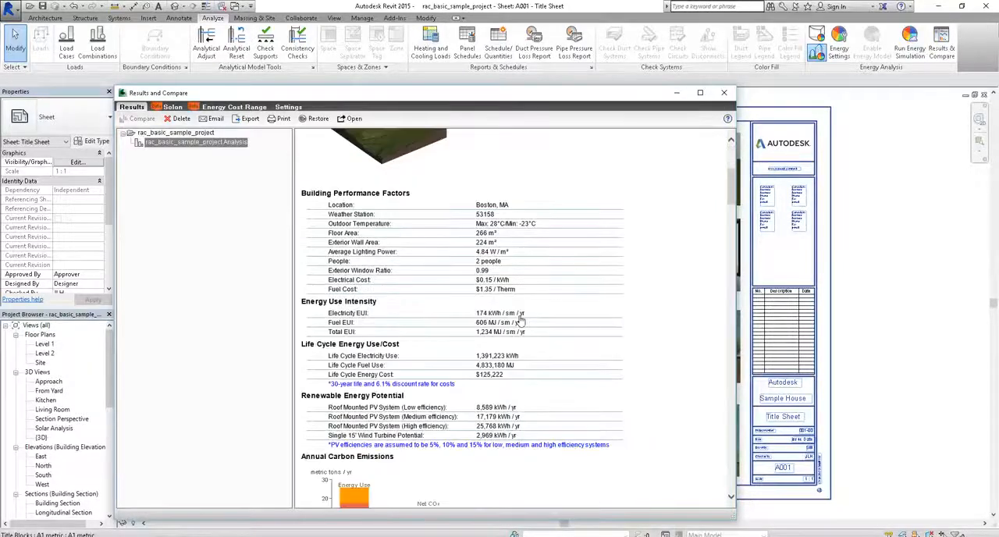
pyautogui.scroll(-3)
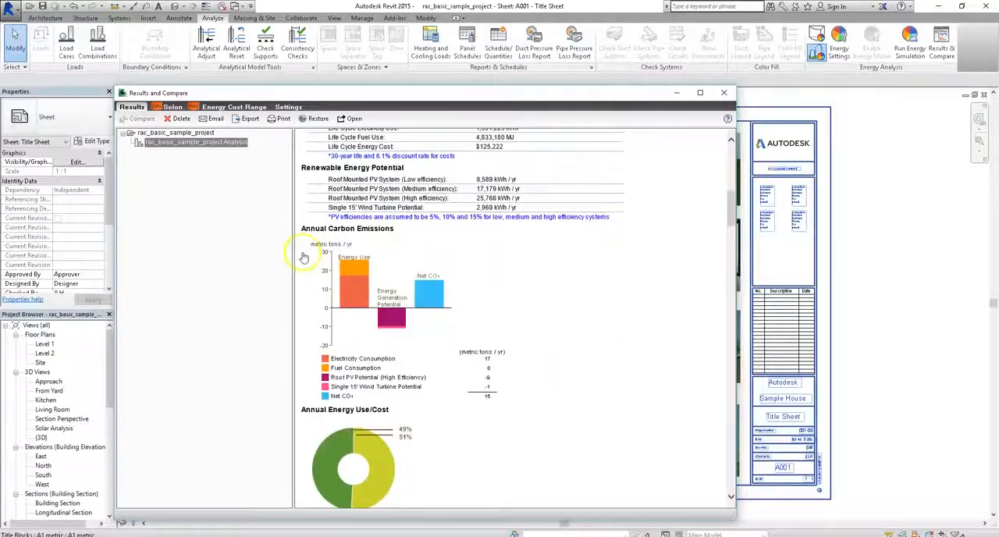
pyautogui.scroll(-3)
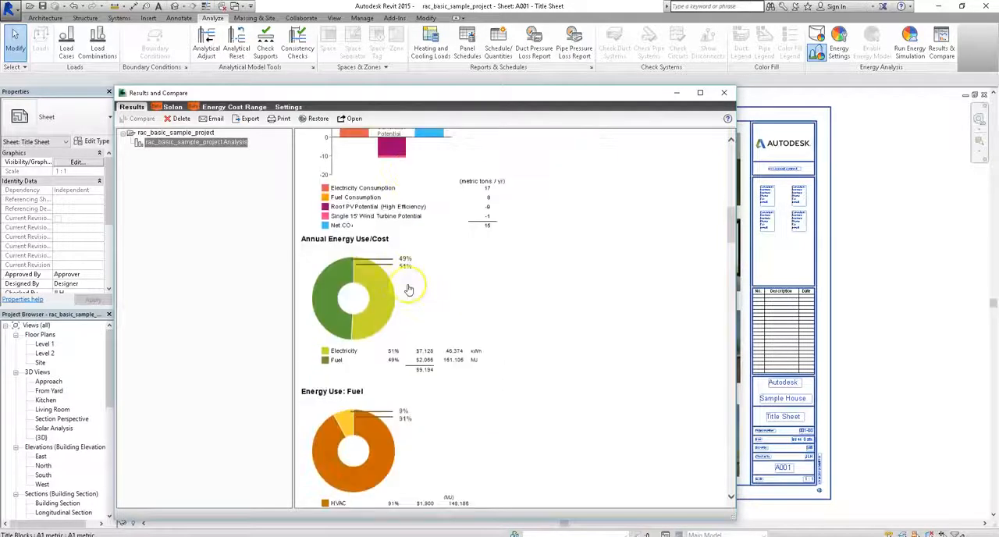
pyautogui.moveTo(337, 268)
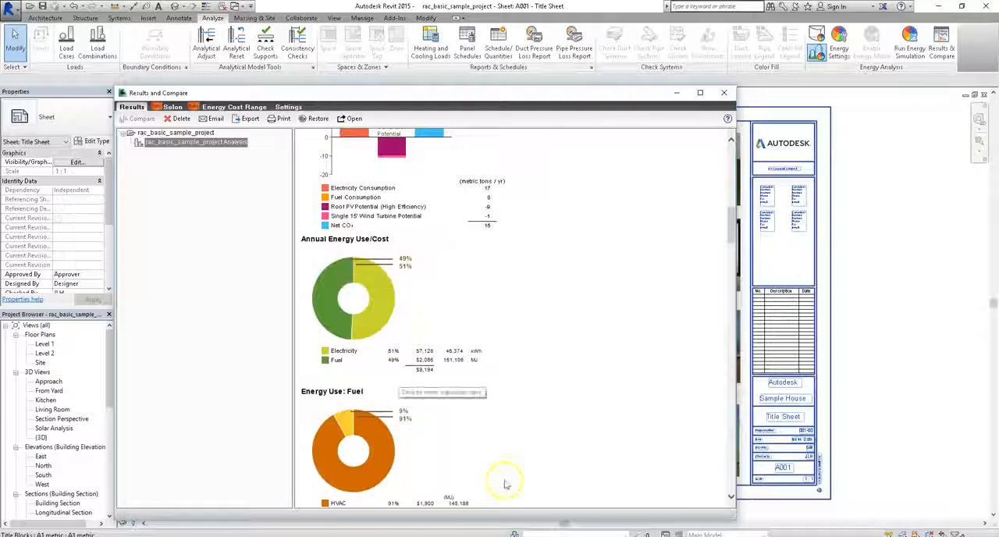
pyautogui.moveTo(353, 279)
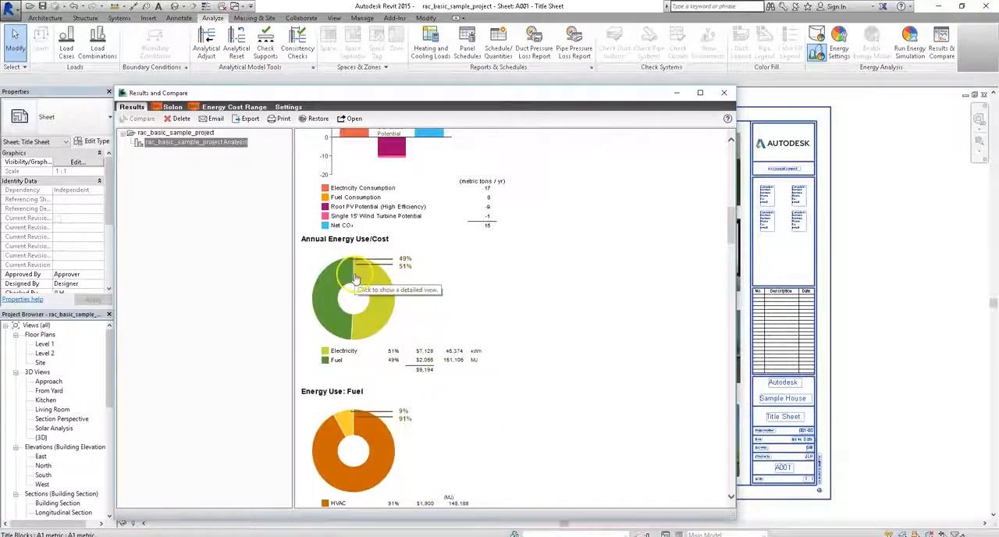
pyautogui.scroll(-3)
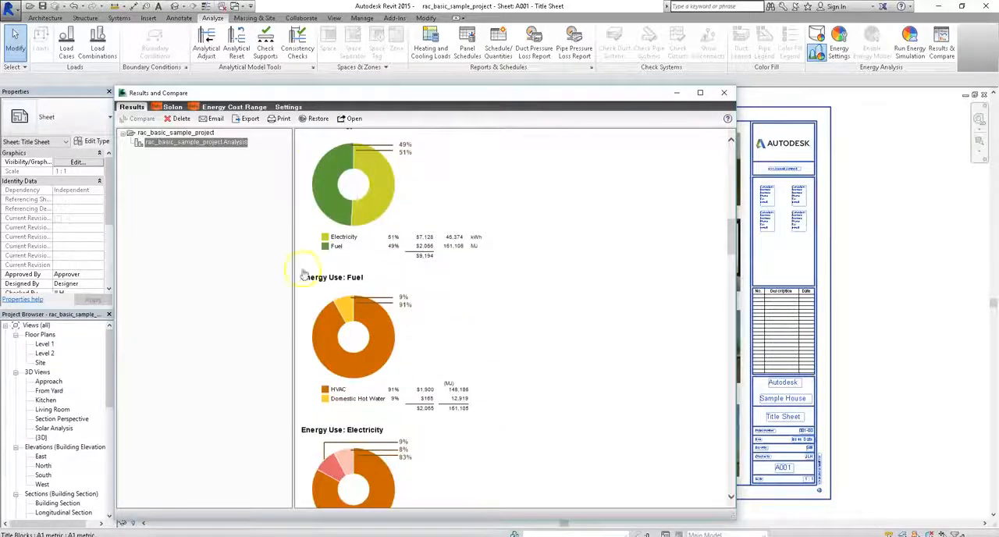
pyautogui.moveTo(464, 358)
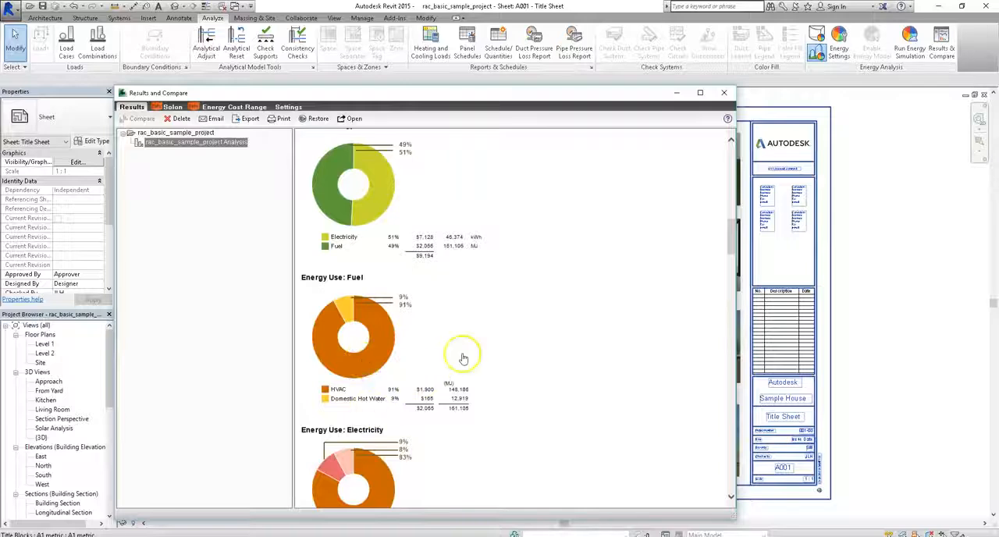
pyautogui.scroll(-3)
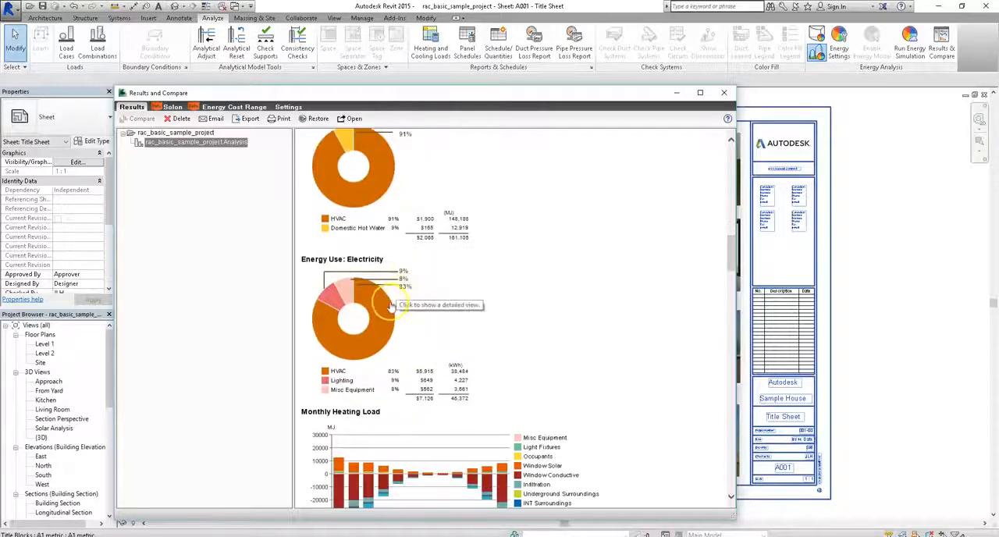
pyautogui.scroll(-3)
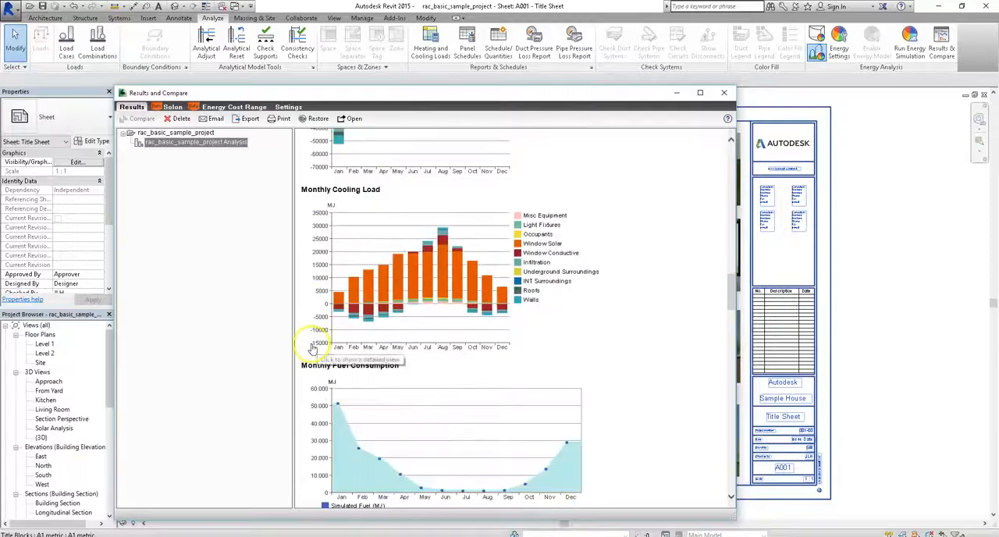
# Step: Scroll past peak demand, wind roses, design data, temperature bins, weather averages to humidity charts
pyautogui.scroll(-3)
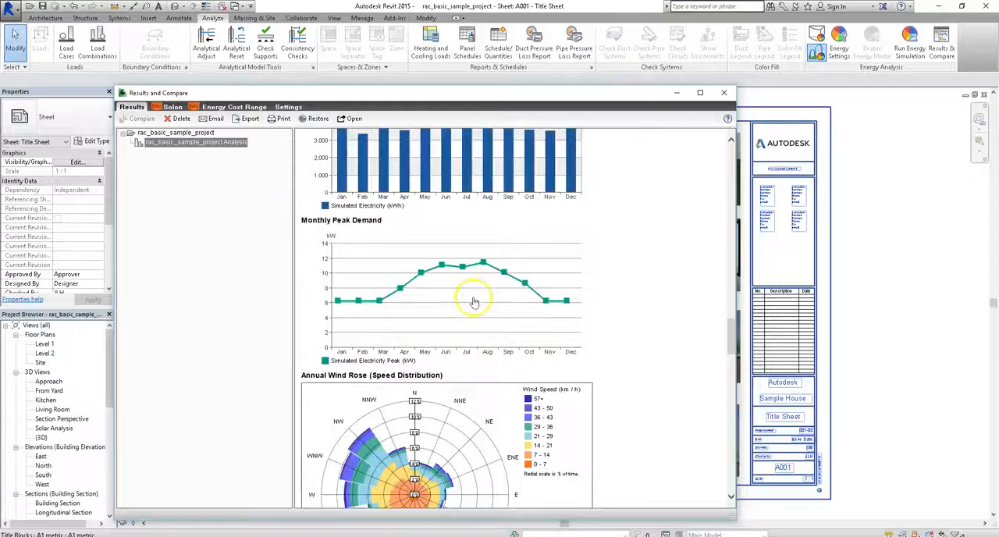
pyautogui.scroll(-3)
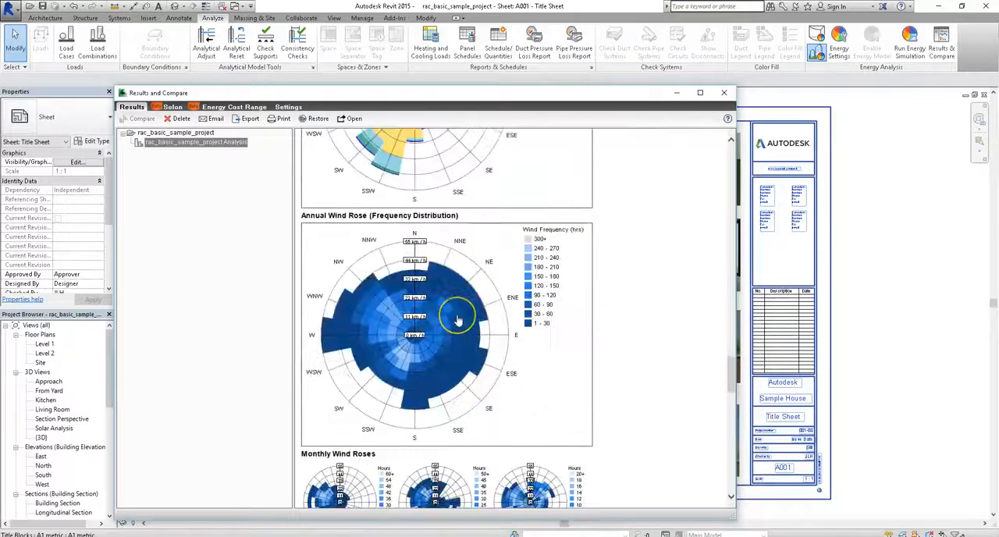
pyautogui.moveTo(637, 326)
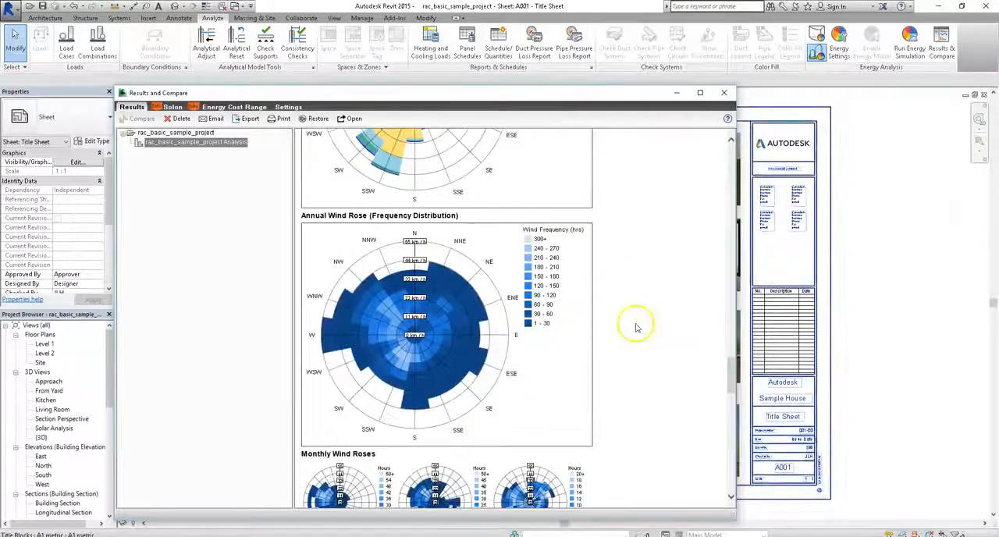
pyautogui.moveTo(415, 368)
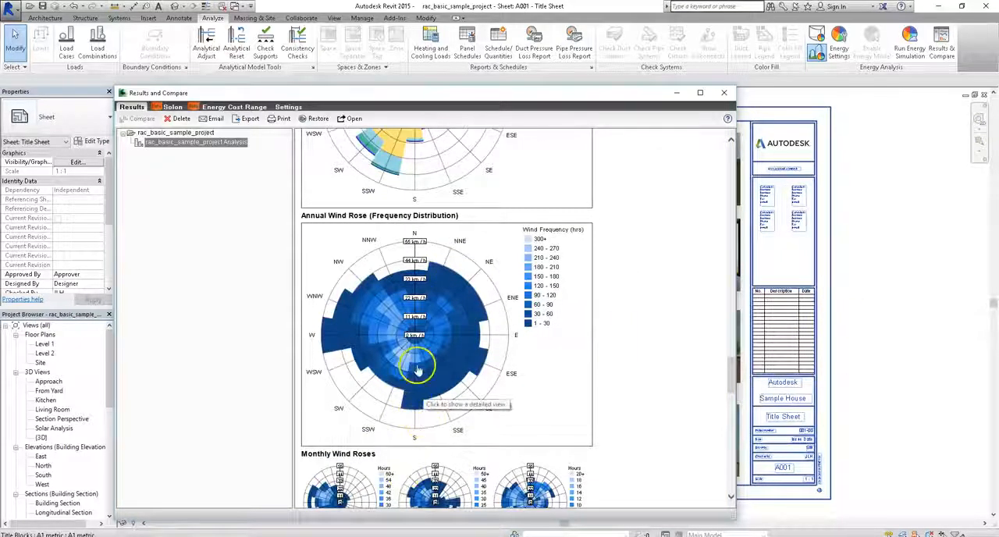
pyautogui.scroll(-3)
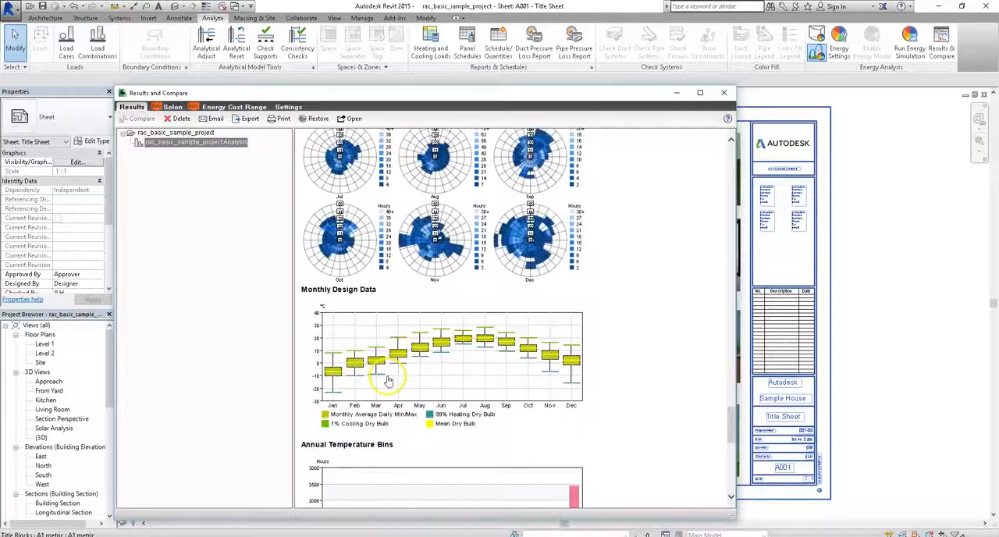
pyautogui.scroll(-3)
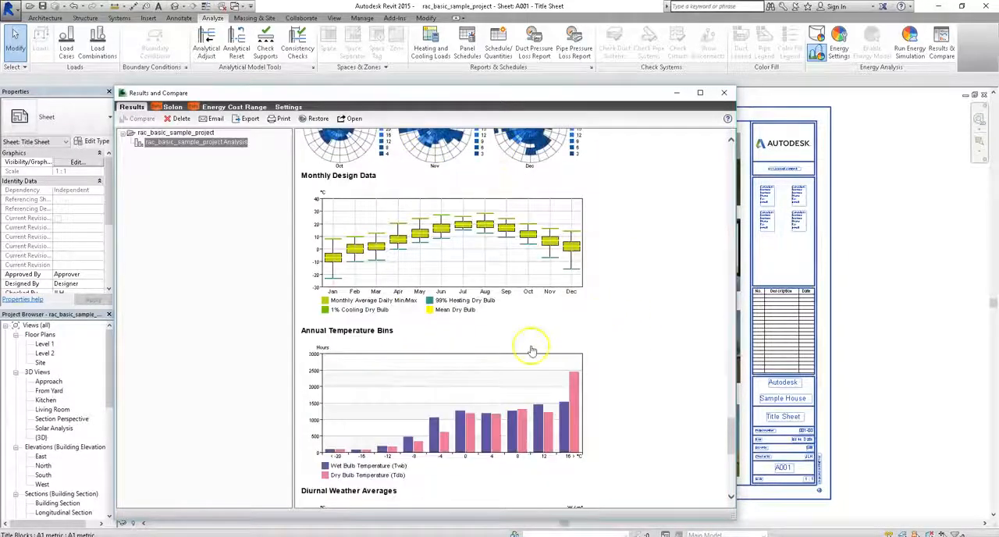
pyautogui.scroll(-3)
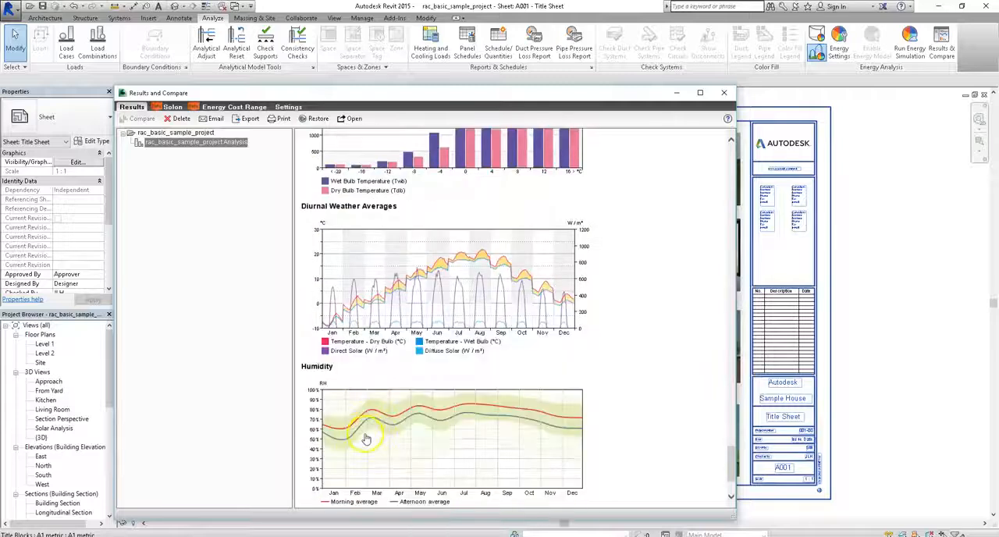
pyautogui.scroll(-3)
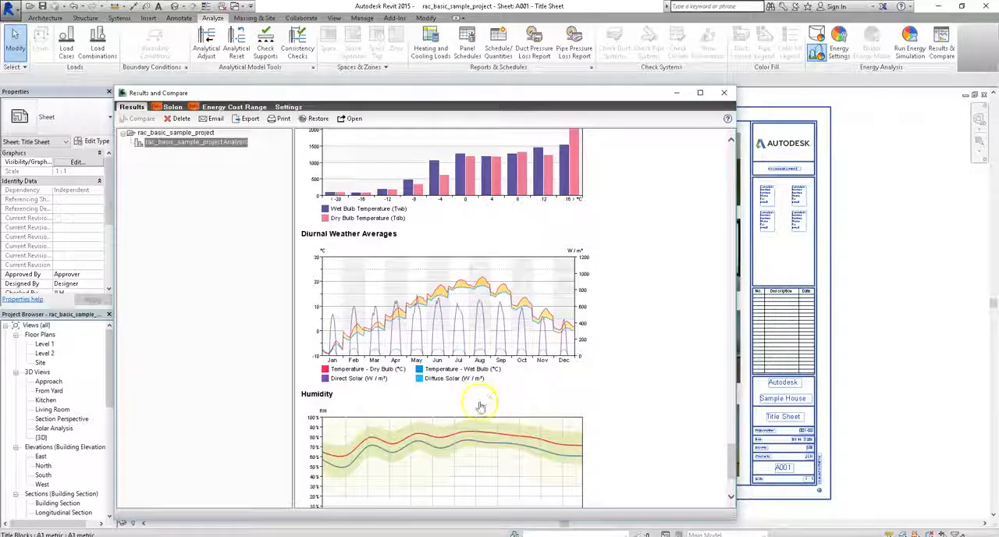
# Step: Scroll to the life cycle and renewable energy figures, then back up the report
pyautogui.scroll(-3)
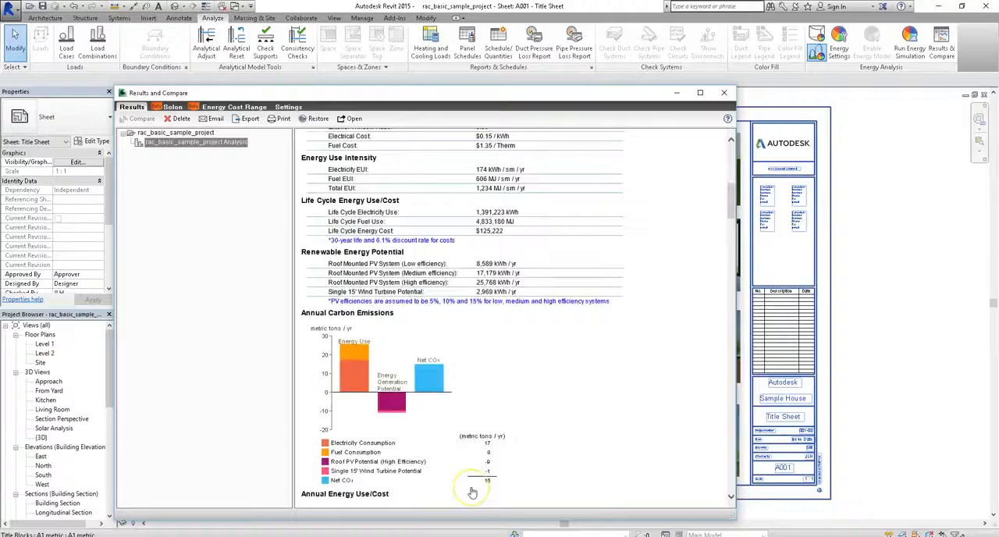
pyautogui.scroll(3)
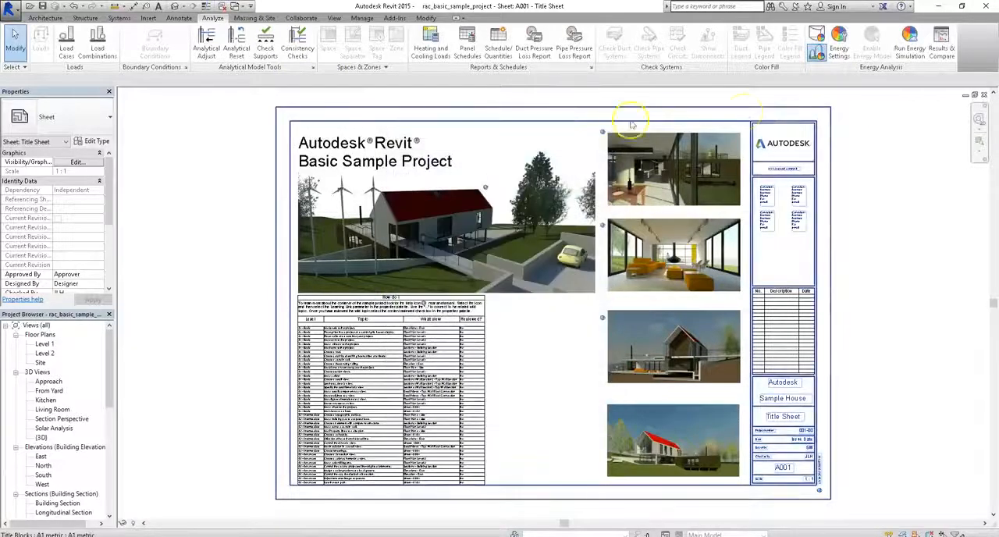
pyautogui.click(942, 44)
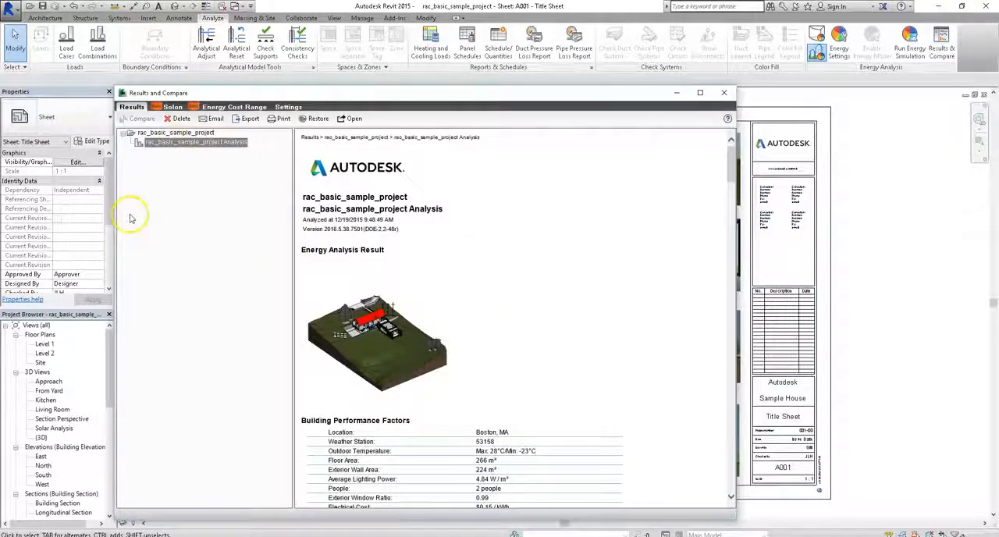
pyautogui.moveTo(541, 343)
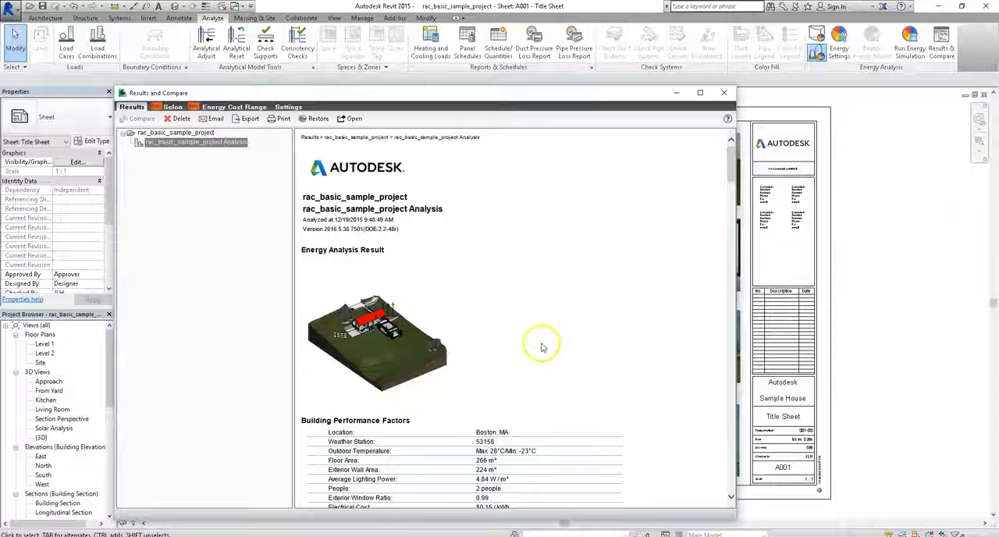
pyautogui.moveTo(543, 348)
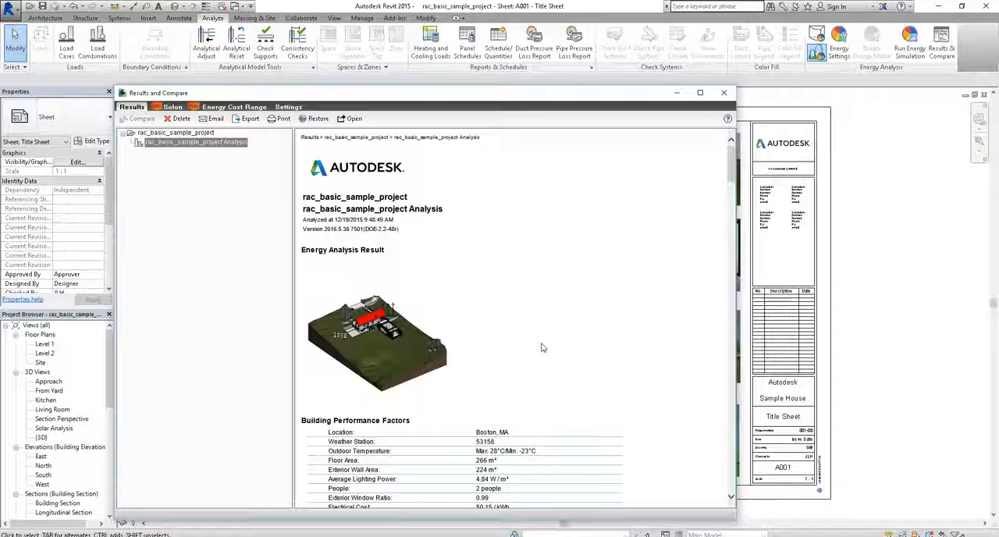
pyautogui.moveTo(556, 328)
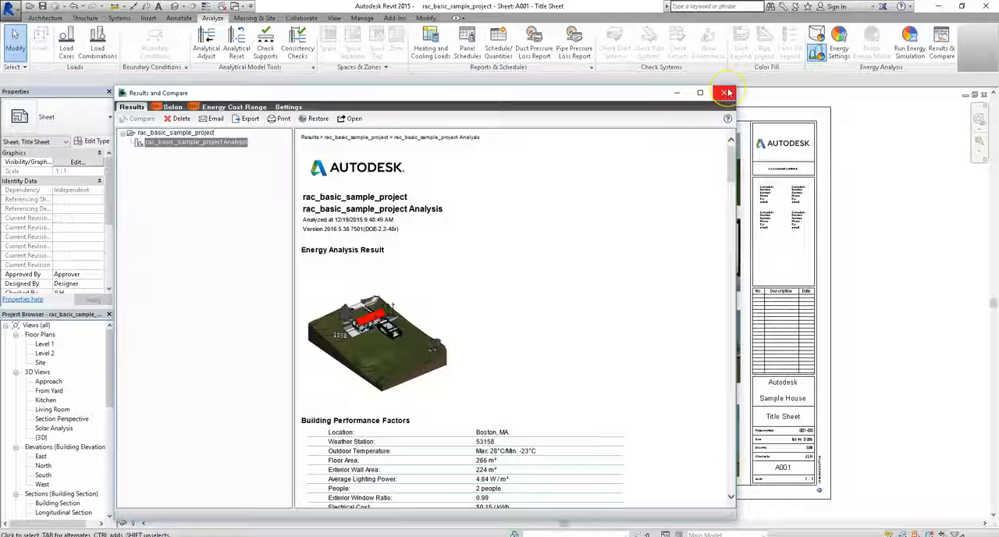
pyautogui.click(721, 92)
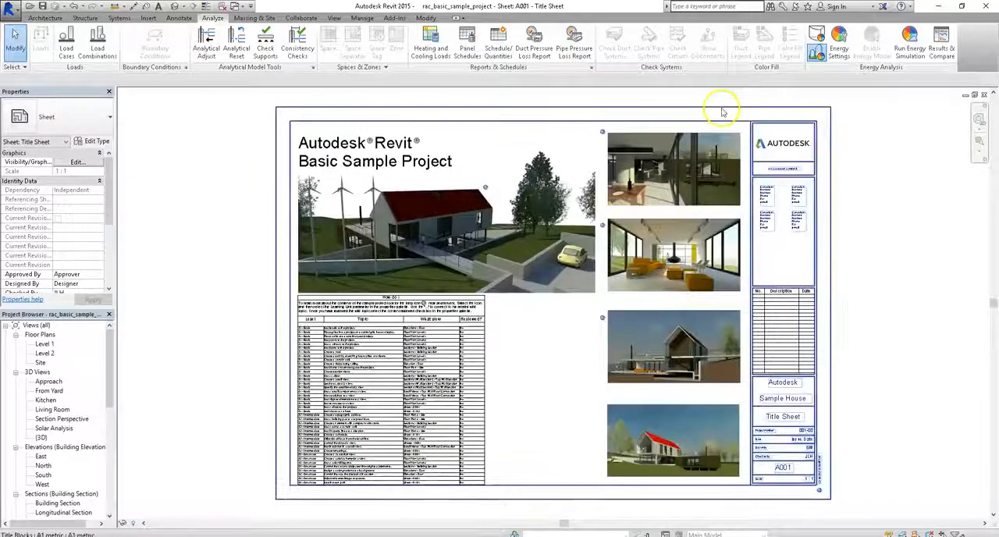